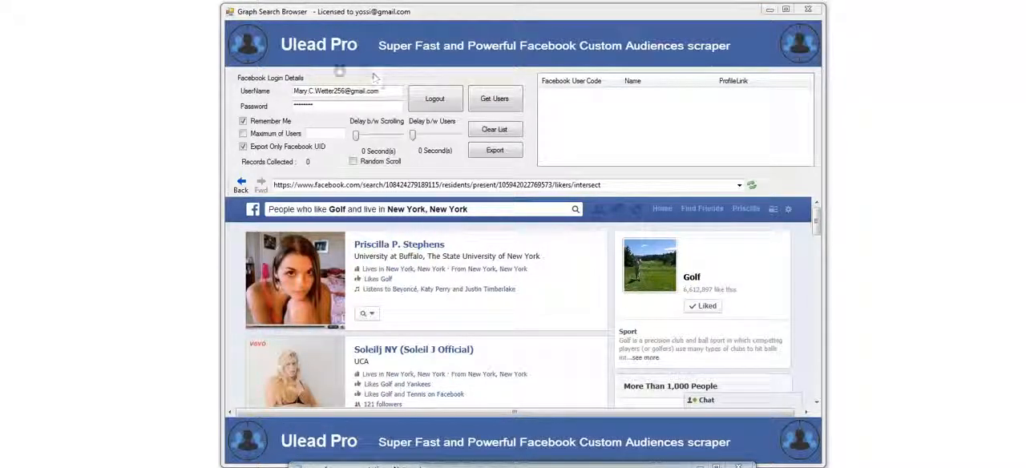
mouse_move(423, 64)
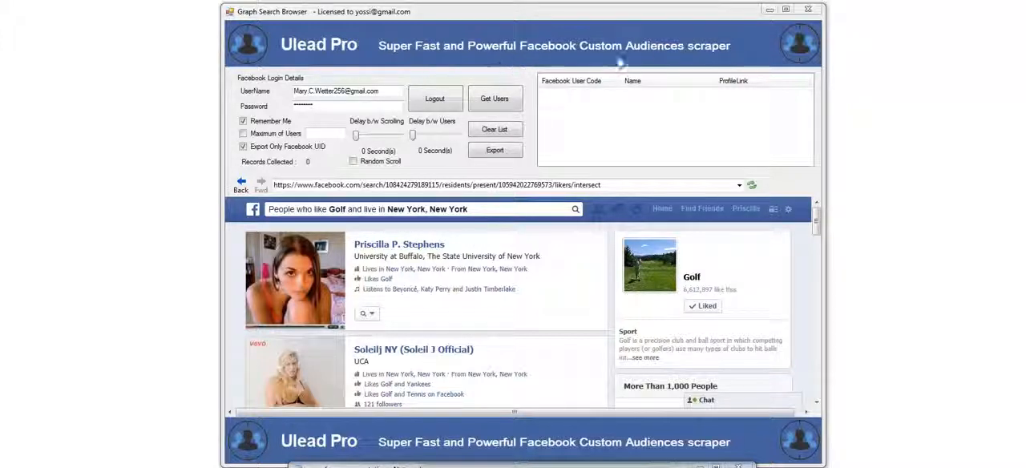
mouse_move(694, 56)
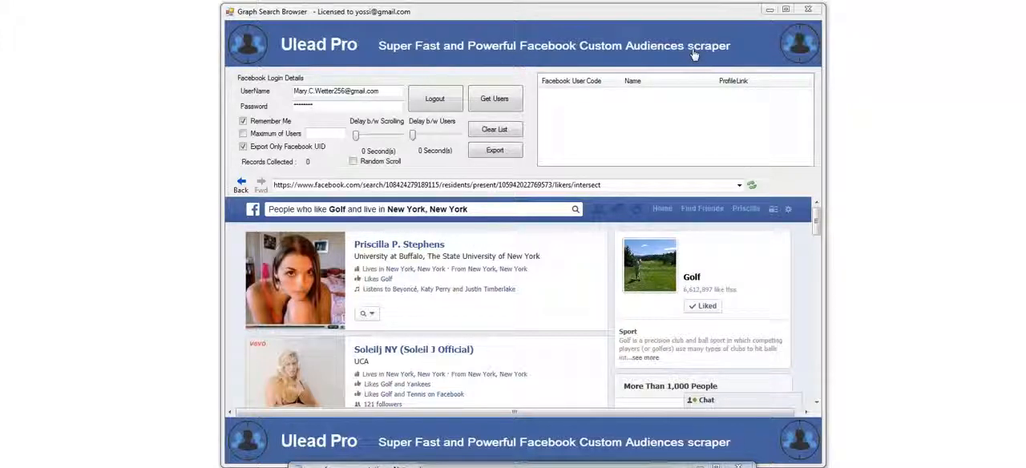
mouse_move(426, 79)
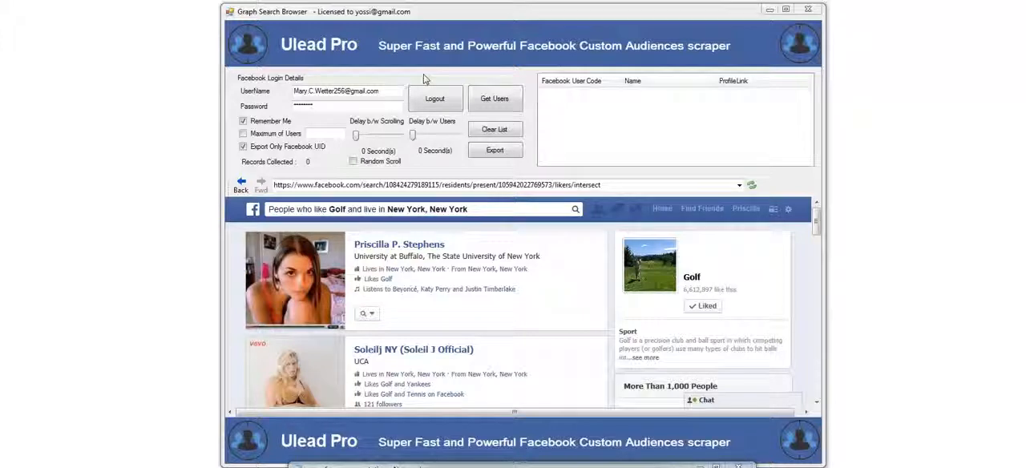
mouse_move(427, 172)
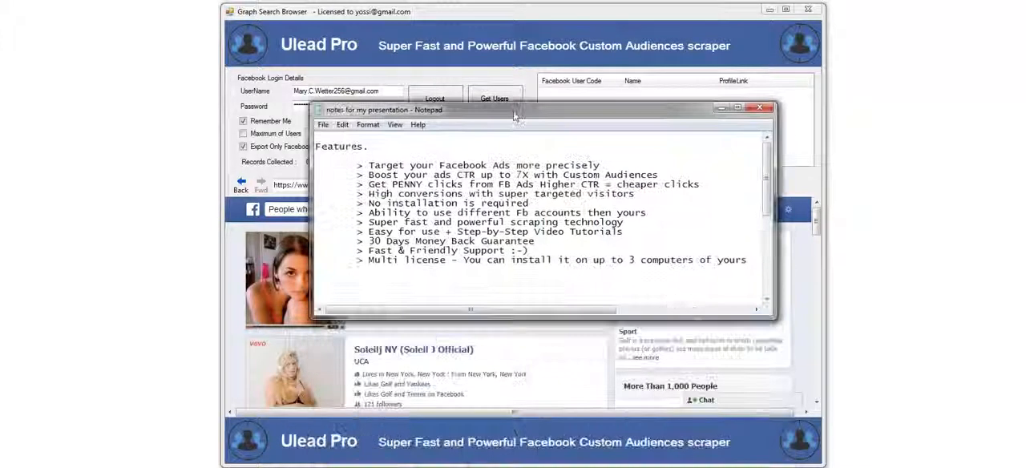
Move the Notepad features notes lower, then put them away to reveal the scraper
drag(513, 110, 501, 114)
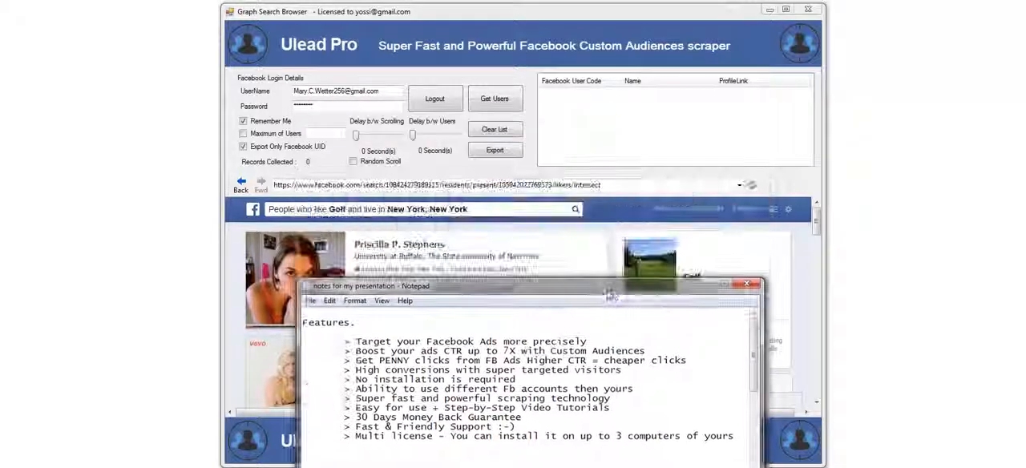
click(746, 283)
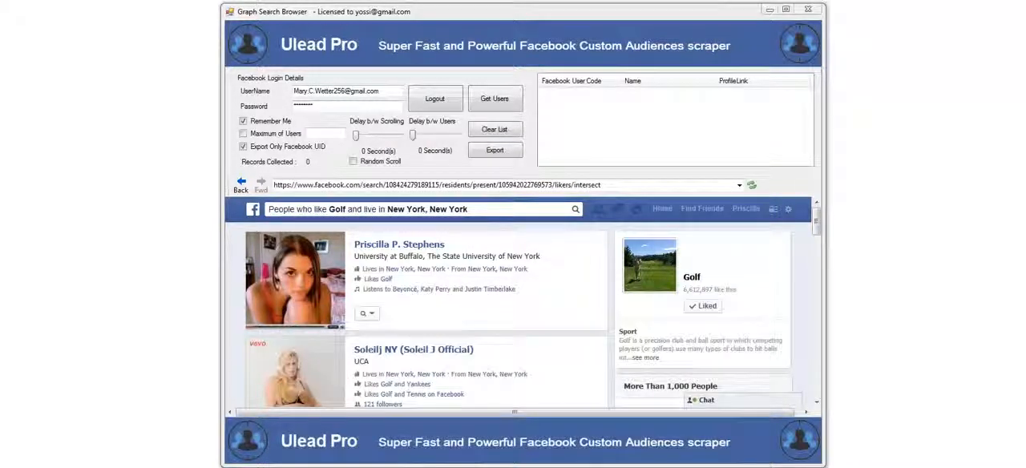
Log out of Facebook in ULead Pro and sign back in as Priscilla
click(436, 98)
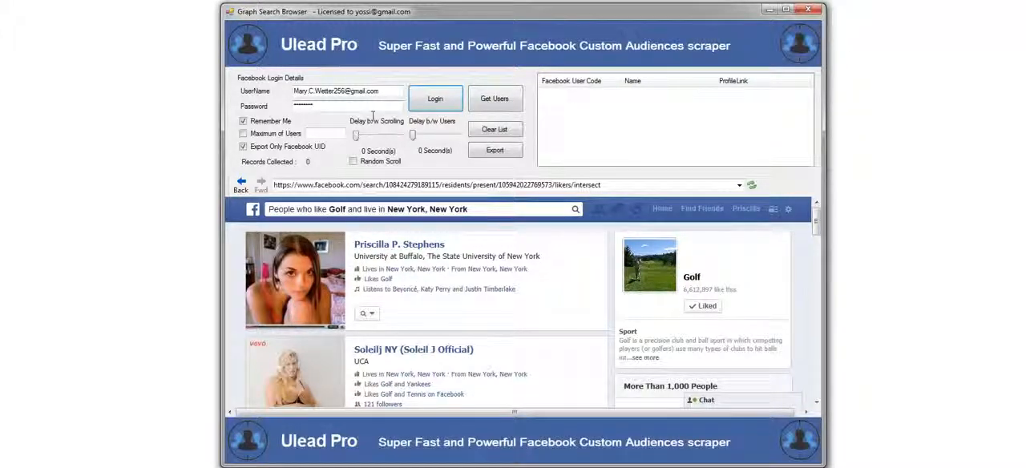
click(436, 98)
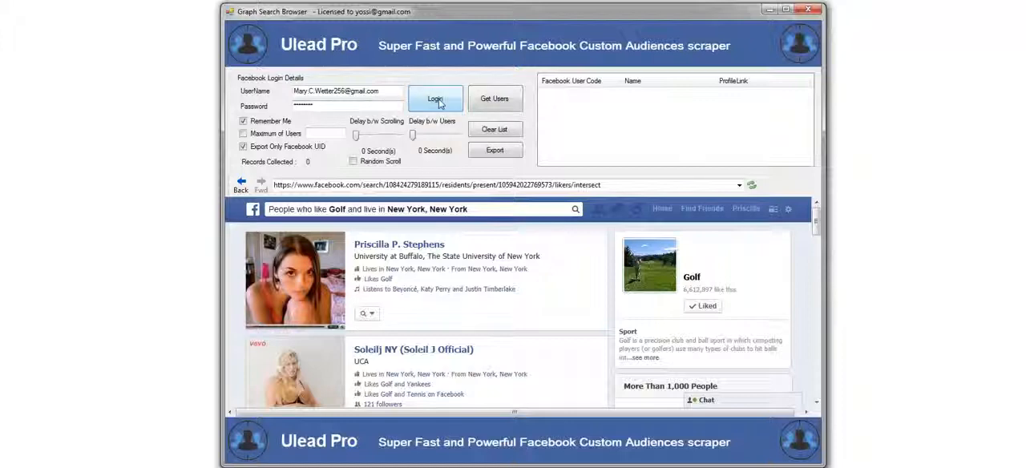
click(435, 97)
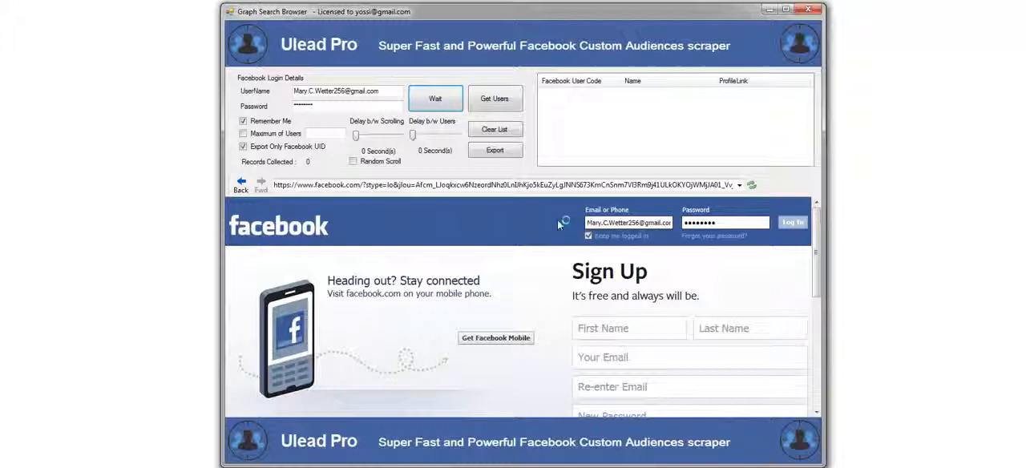
click(792, 222)
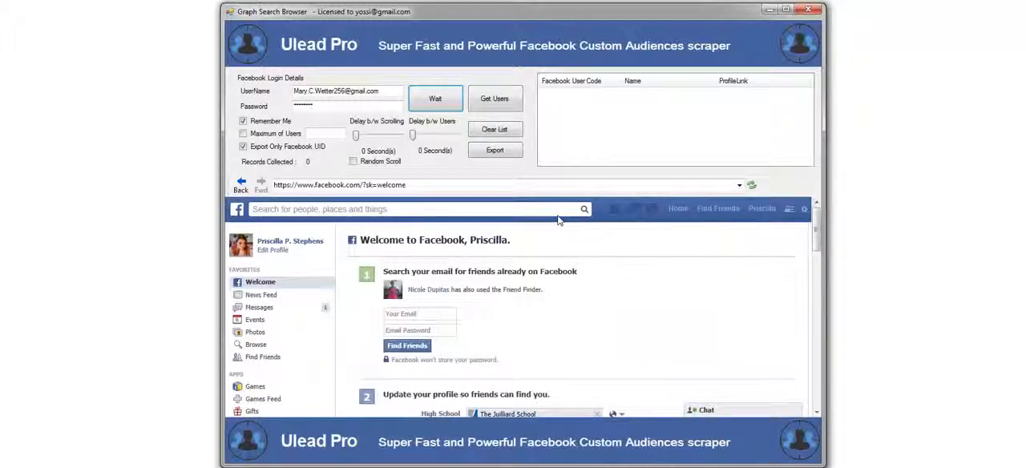
mouse_move(517, 197)
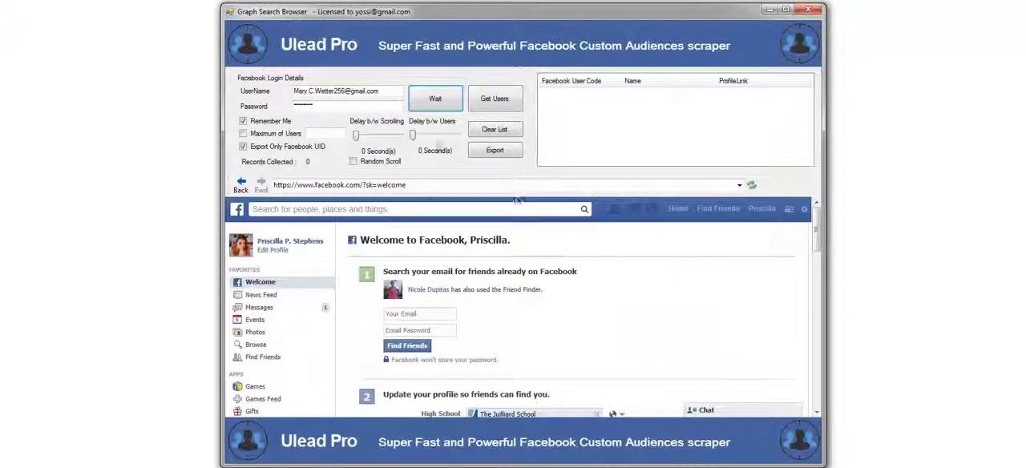
click(435, 98)
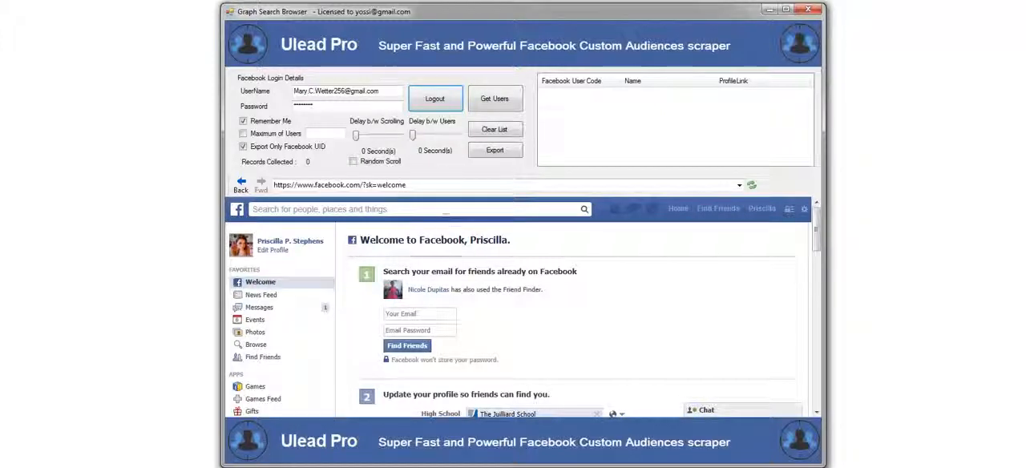
Run the Facebook search 'People who like Golf and live in New York, New York'
click(413, 209)
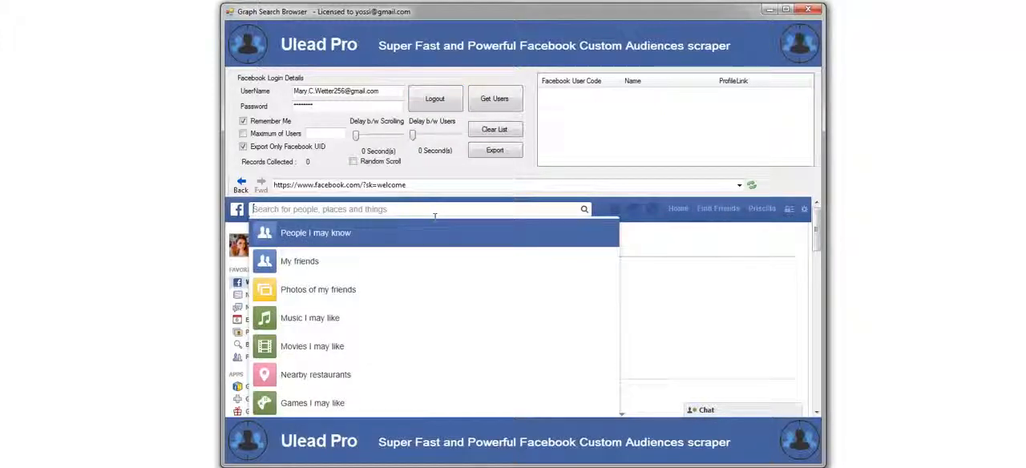
text(People who like Golf and live in New York, New York)
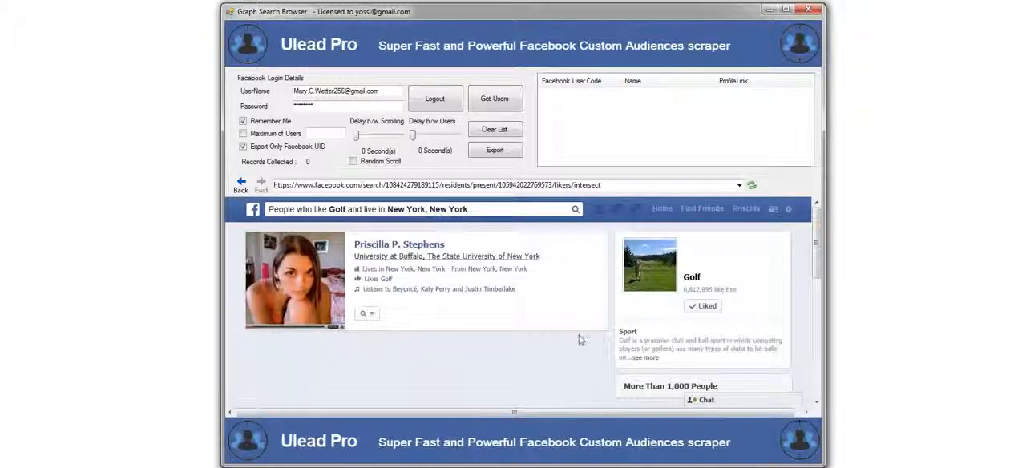
scroll(down, 3)
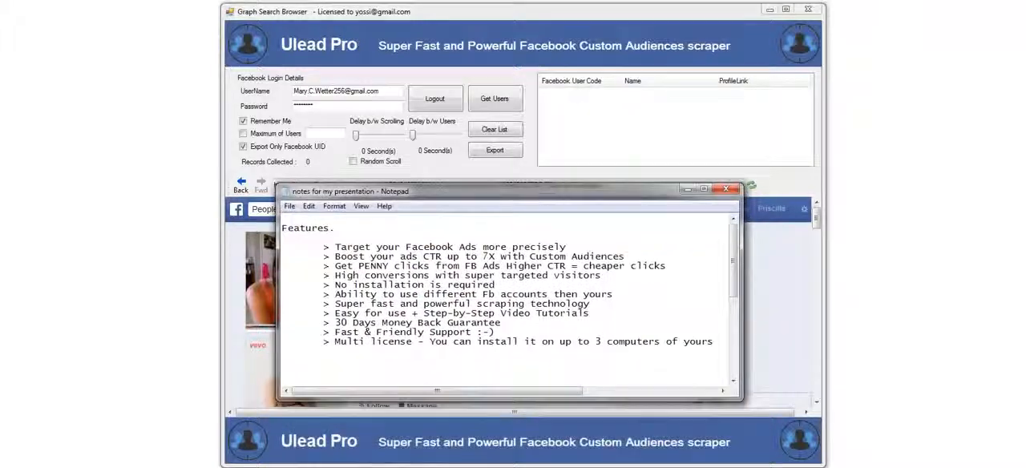
Scroll the notes to the How To search query examples, then close Notepad
scroll(down, 3)
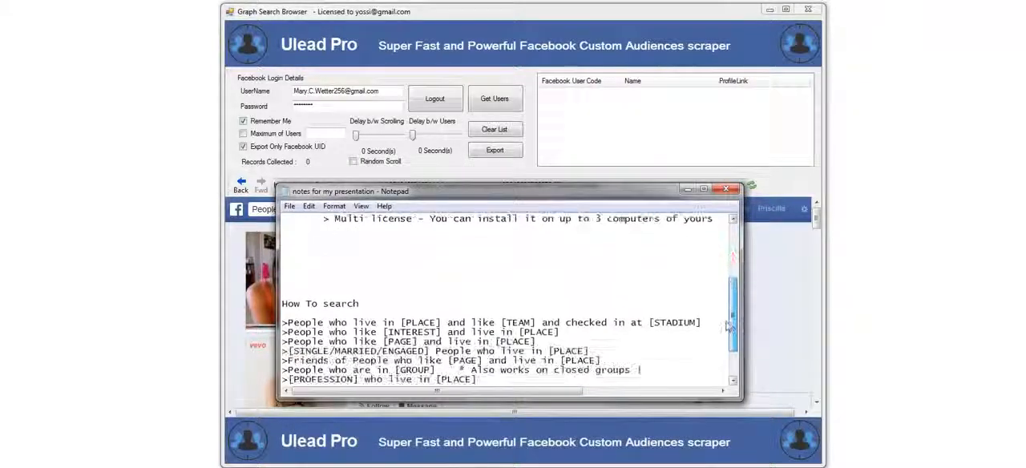
scroll(down, 3)
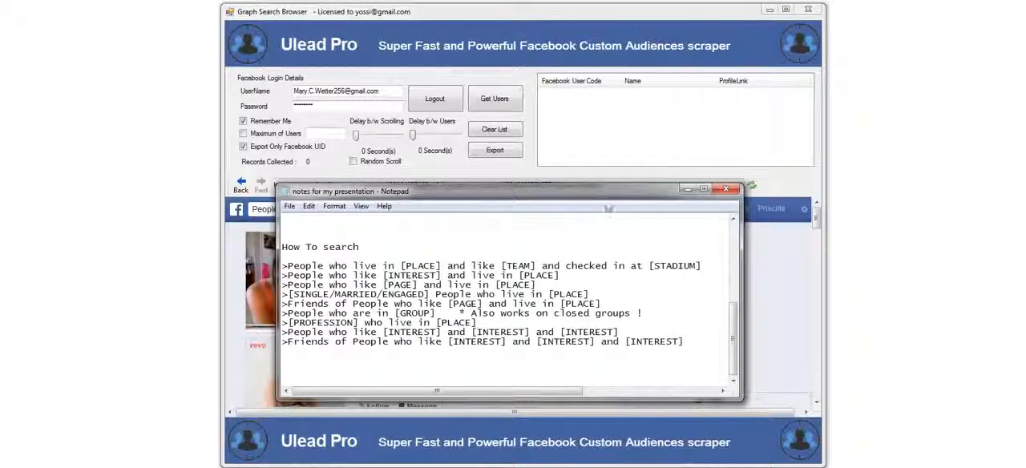
drag(505, 191, 502, 161)
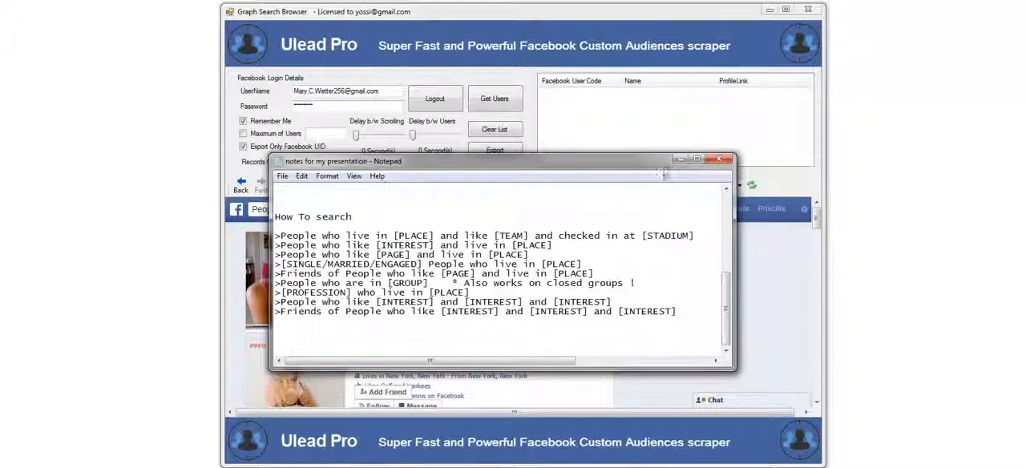
click(719, 160)
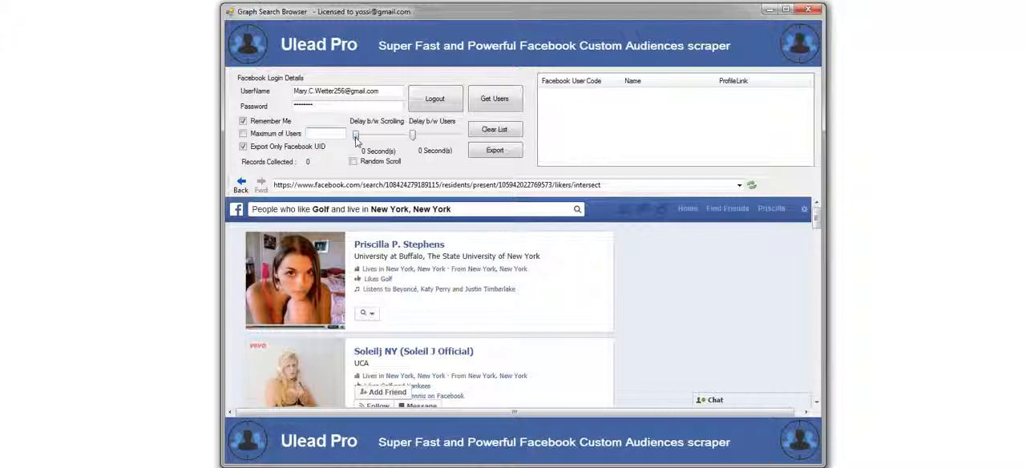
click(356, 136)
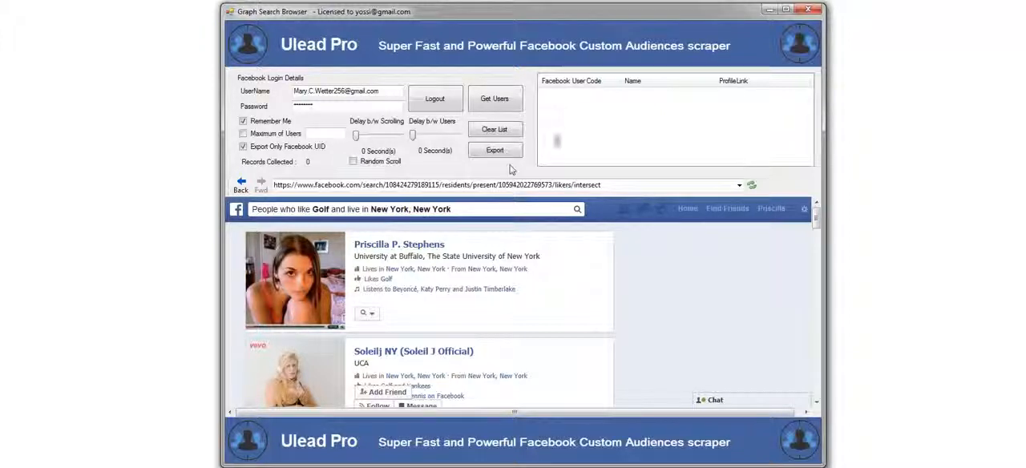
Scrape the Golf search users with Get Users, stopping after 125 records
click(494, 97)
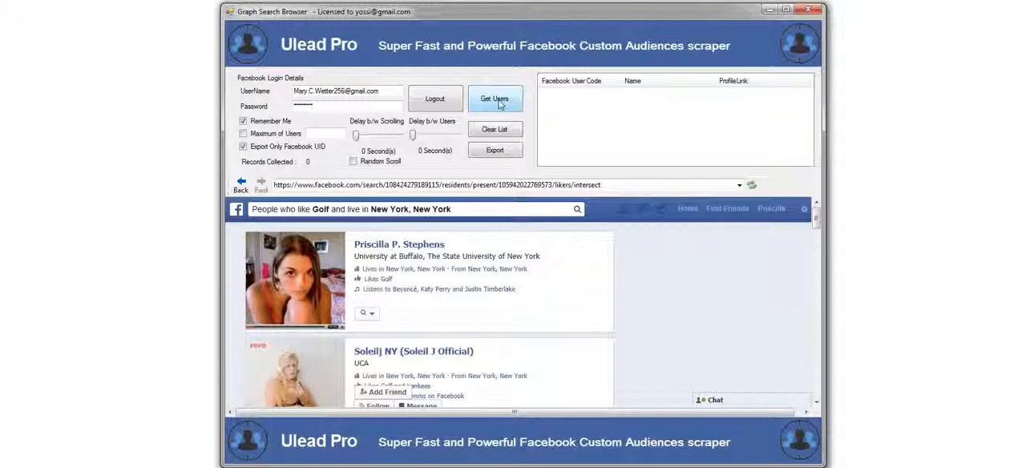
click(495, 98)
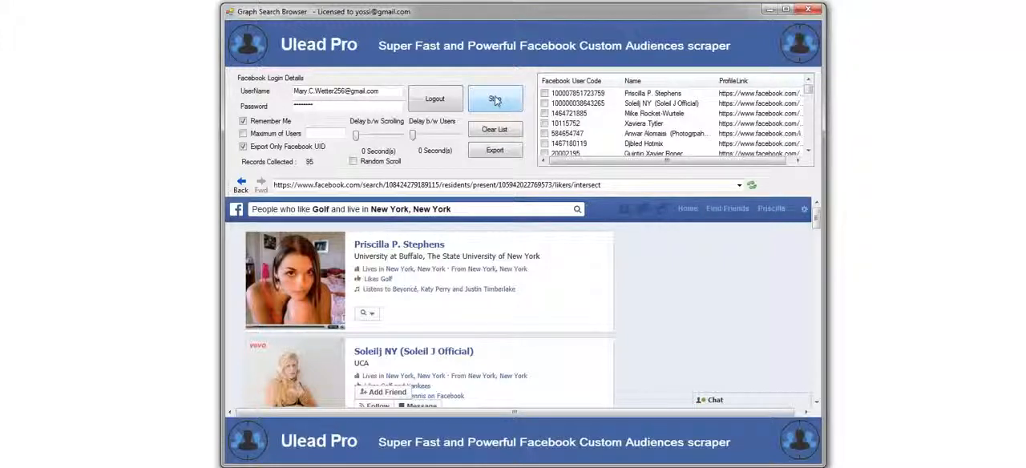
click(495, 98)
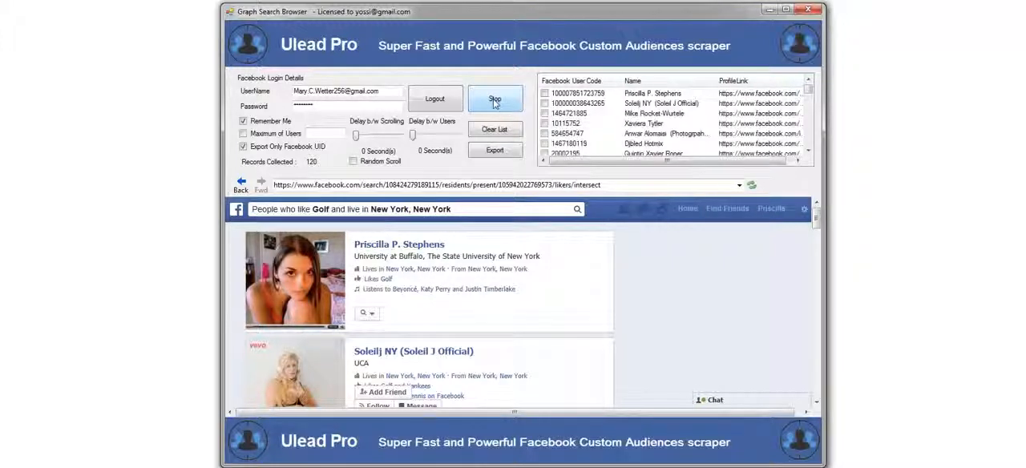
click(495, 98)
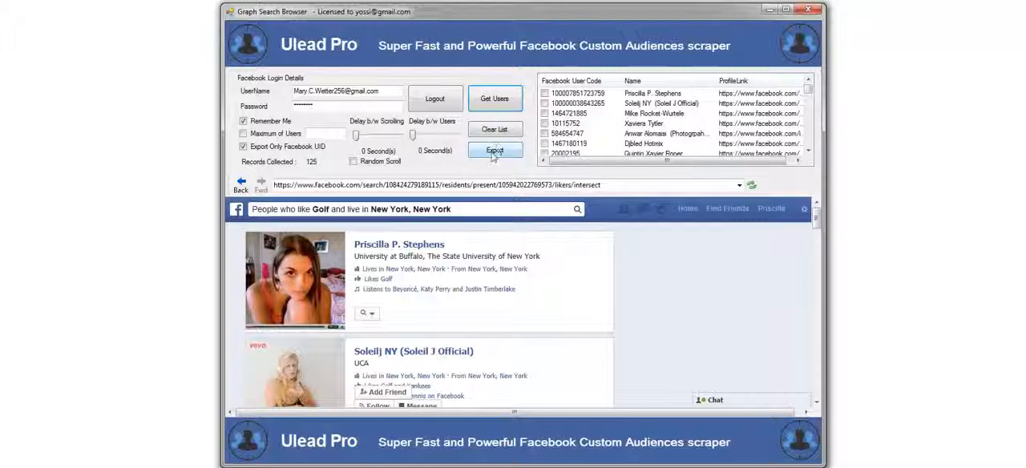
Export the 125 user IDs to a .txt file named after the search phrase
click(494, 151)
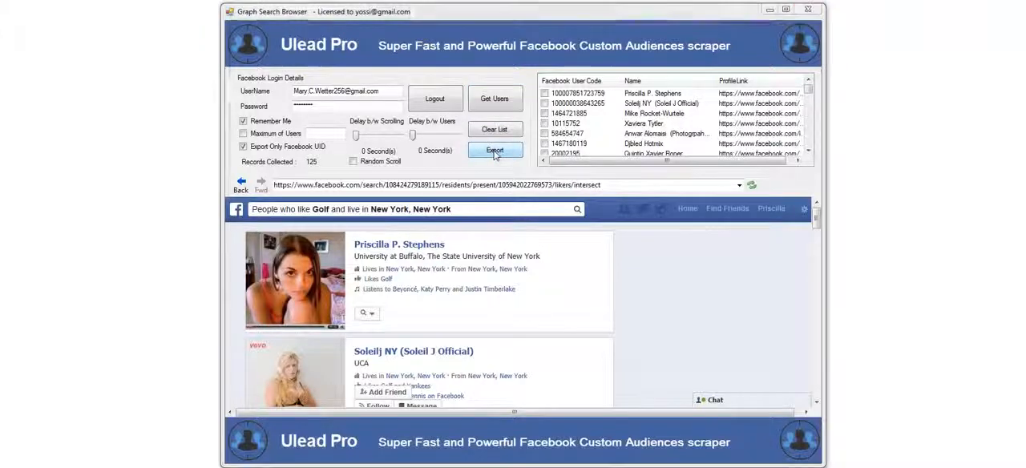
click(496, 151)
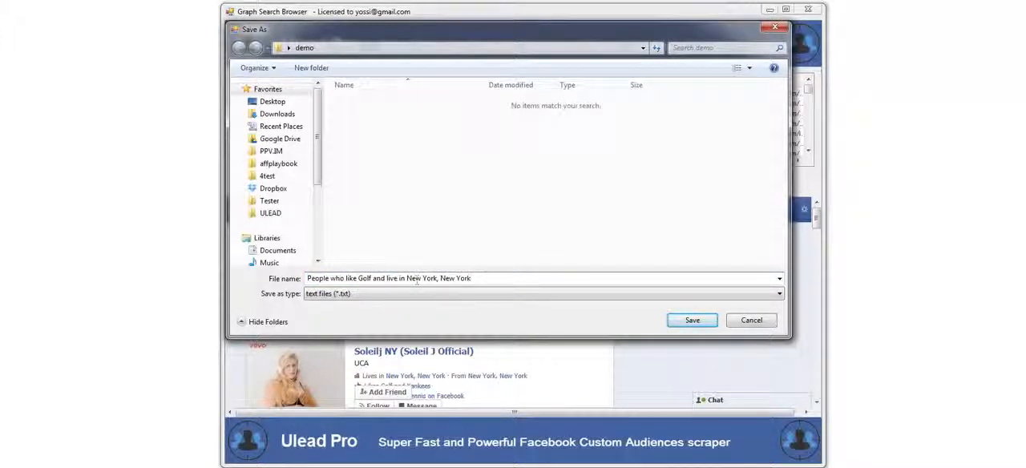
click(691, 320)
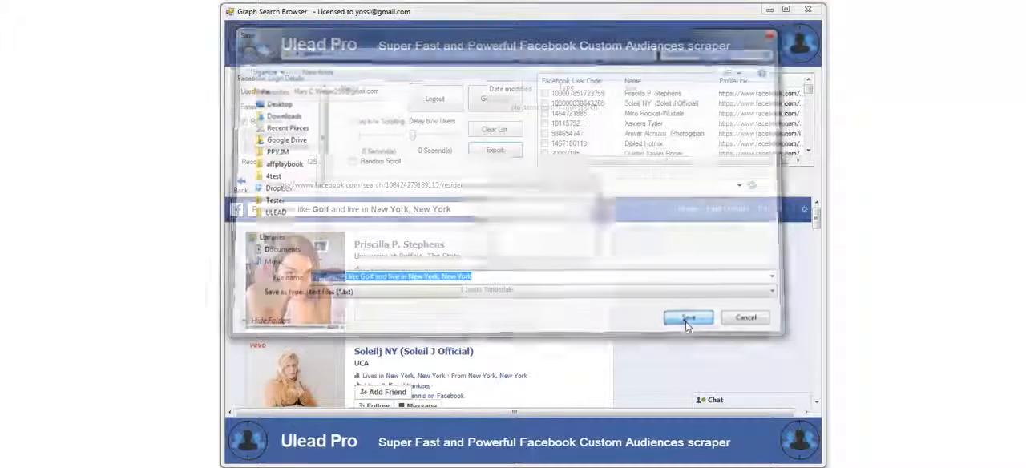
click(687, 317)
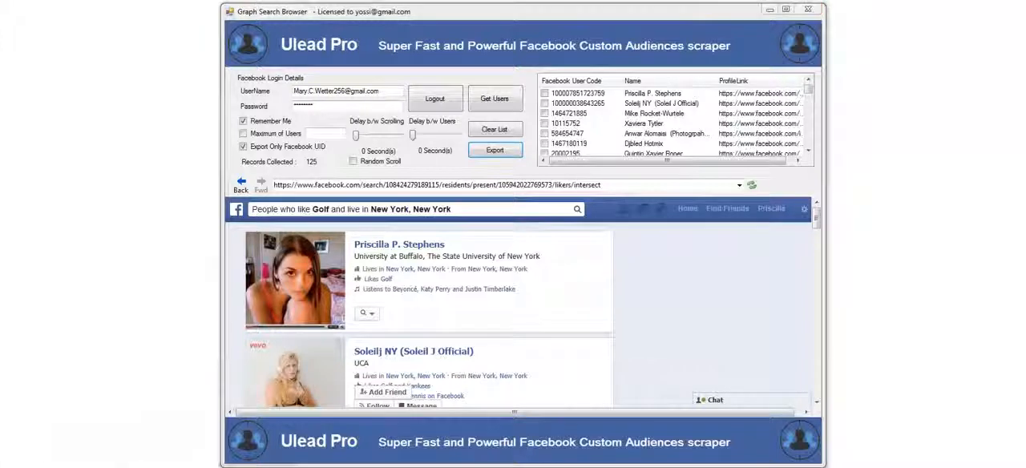
Open the exported Golf/New York text file from the demo folder via right-click
click(495, 150)
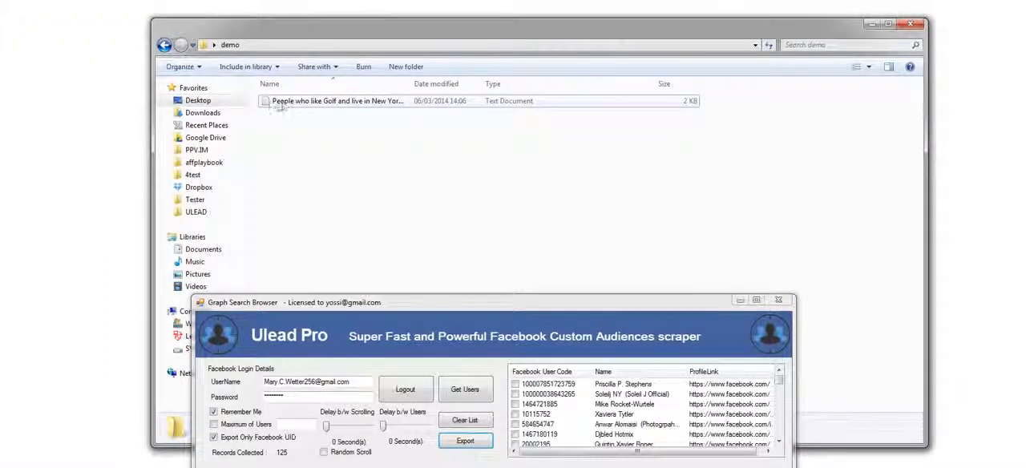
mouse_move(319, 106)
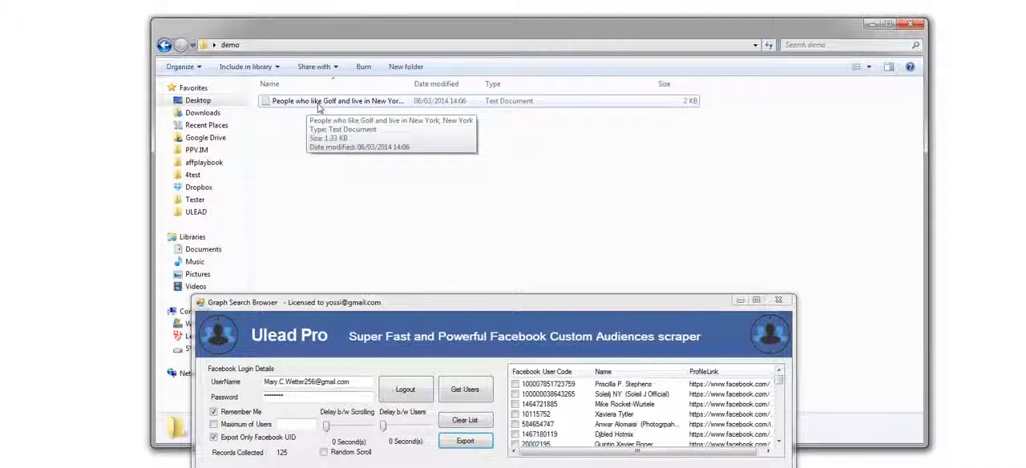
mouse_move(301, 107)
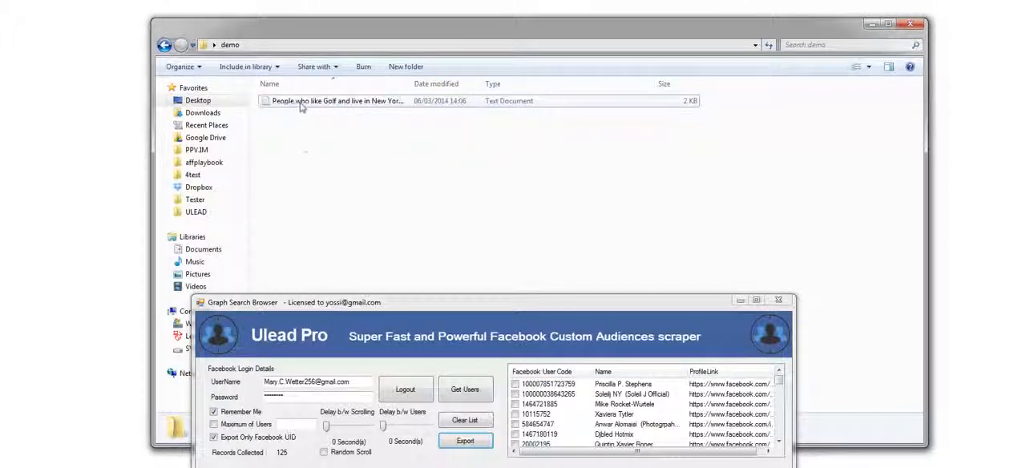
right_click(333, 100)
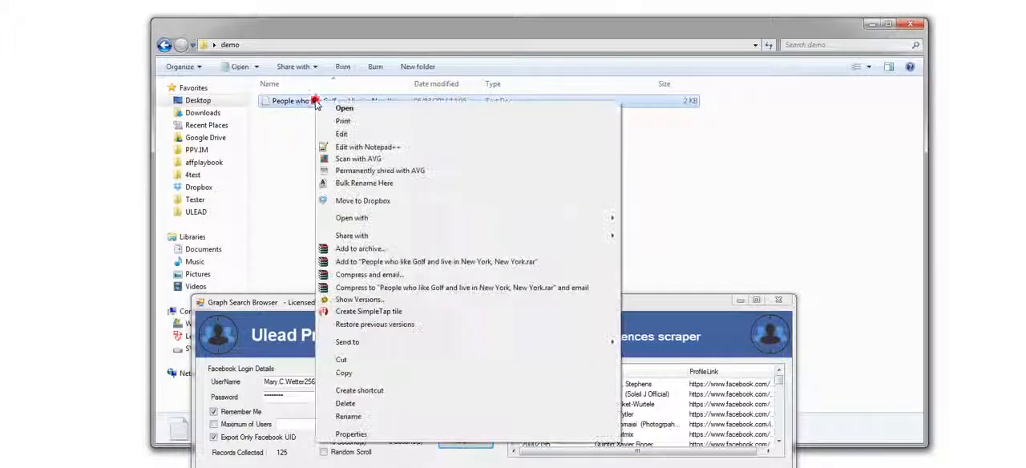
mouse_move(345, 136)
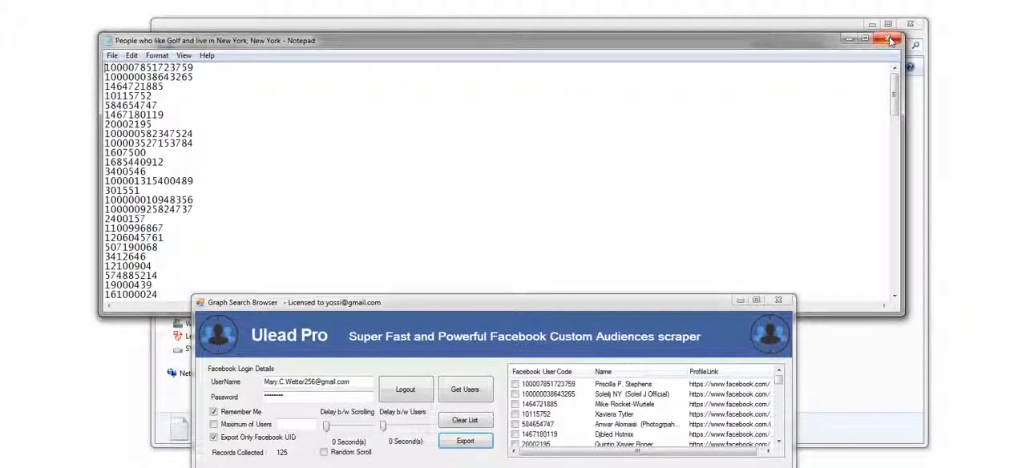
Close the Notepad list of numeric user IDs
click(891, 40)
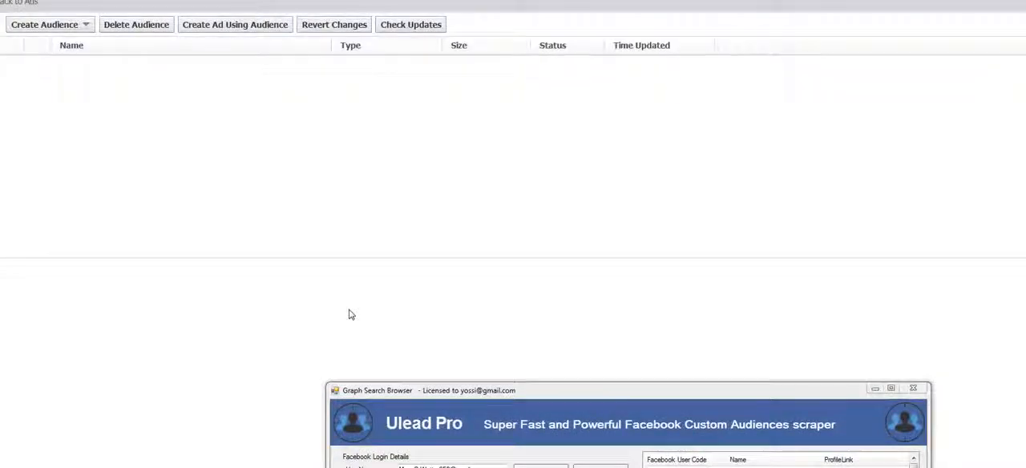
Go to Audiences through Power Editor's Ad Tools menu, showing the 300-person test3 audience
click(411, 24)
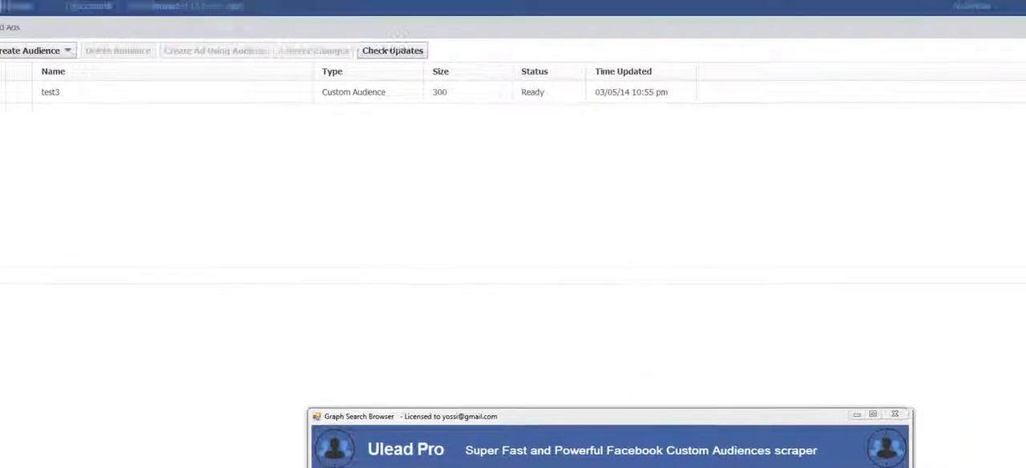
scroll(up, 3)
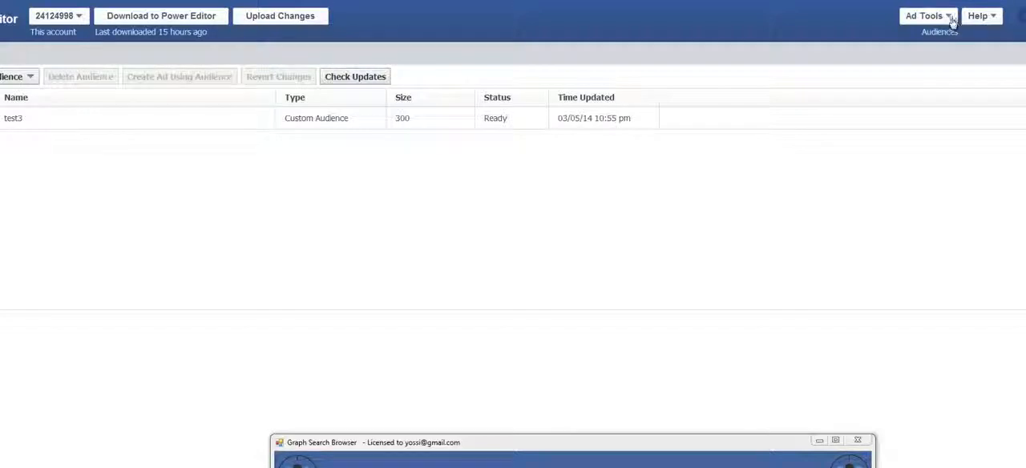
click(925, 15)
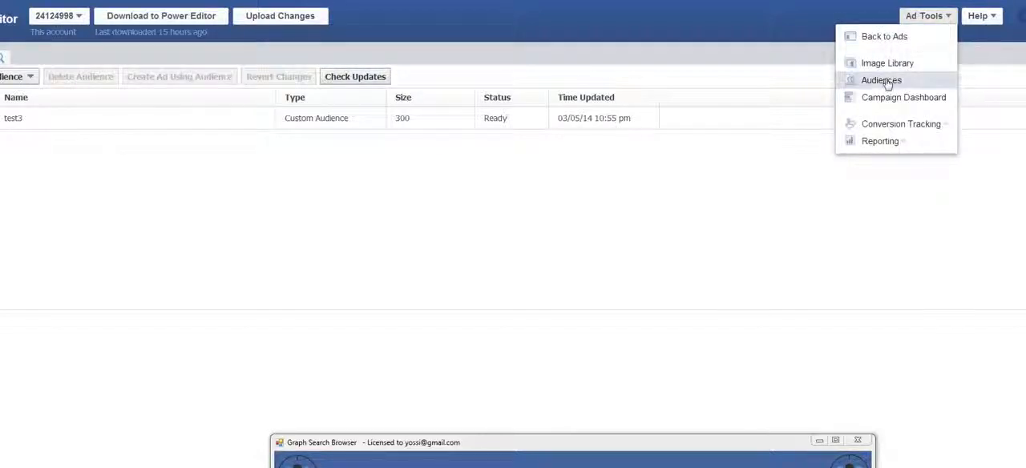
click(881, 80)
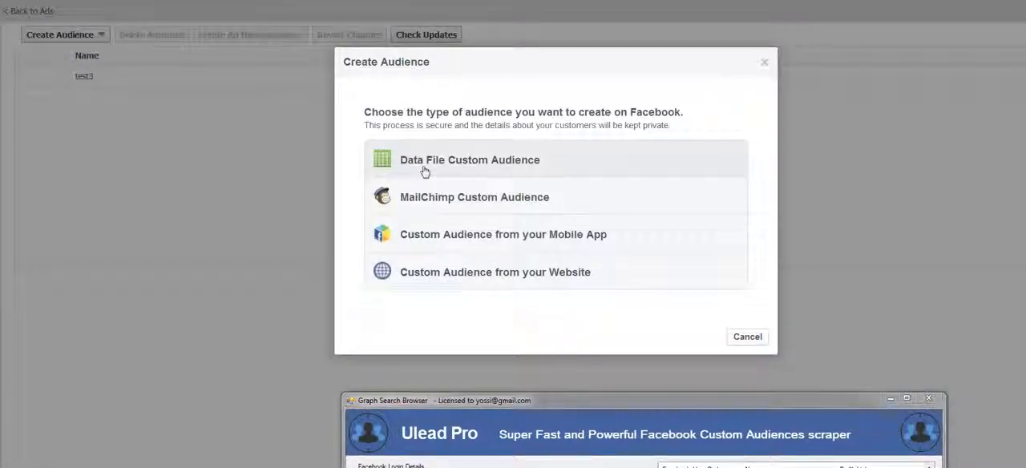
mouse_move(467, 174)
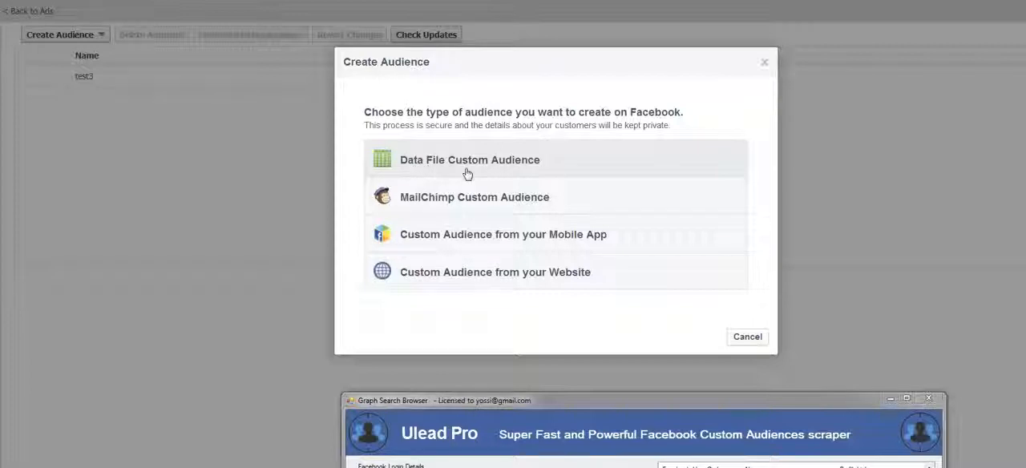
Start a Data File Custom Audience named 1, described 1, with User IDs data type
click(469, 159)
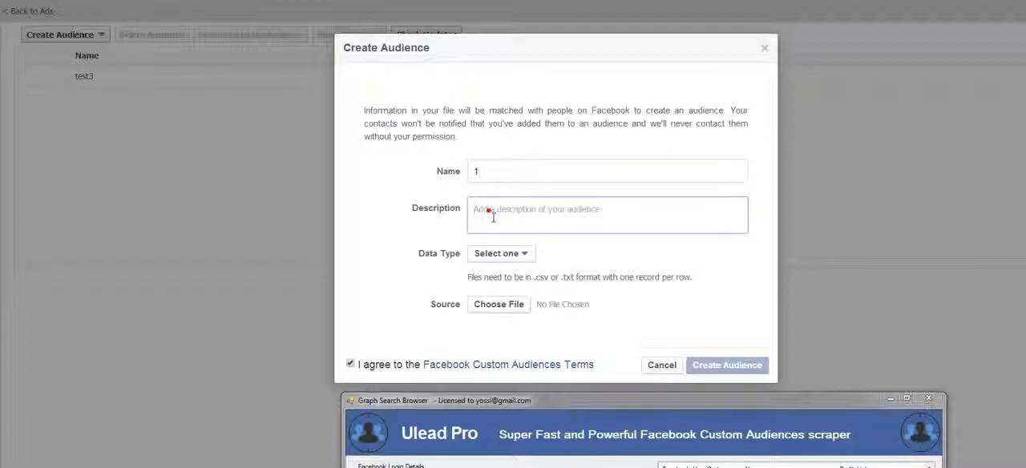
text(1)
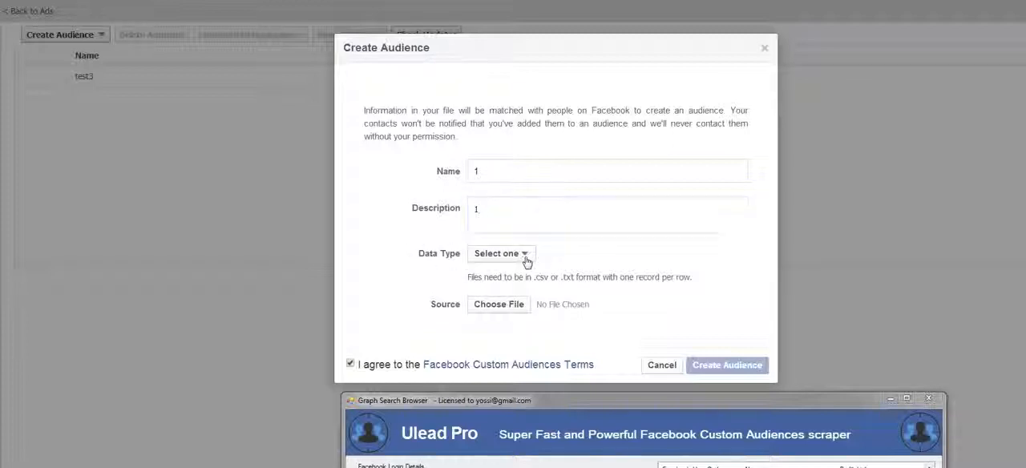
click(500, 253)
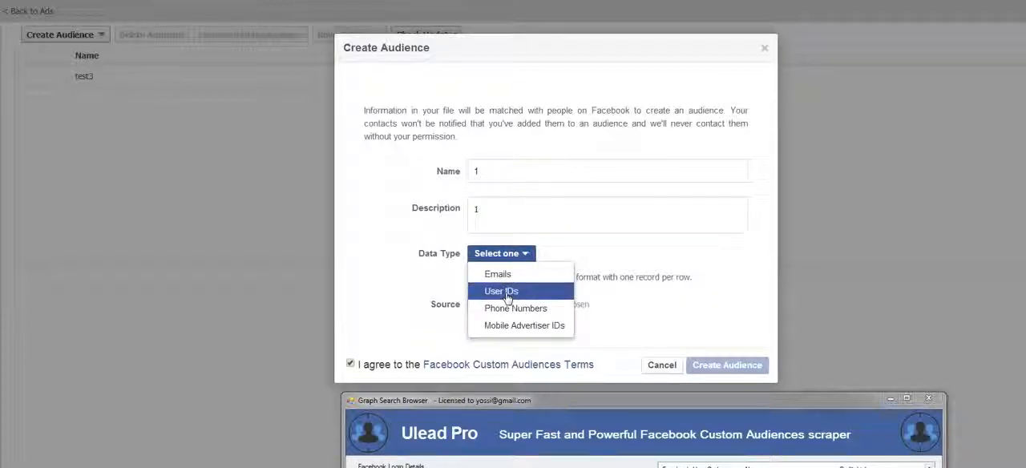
click(501, 291)
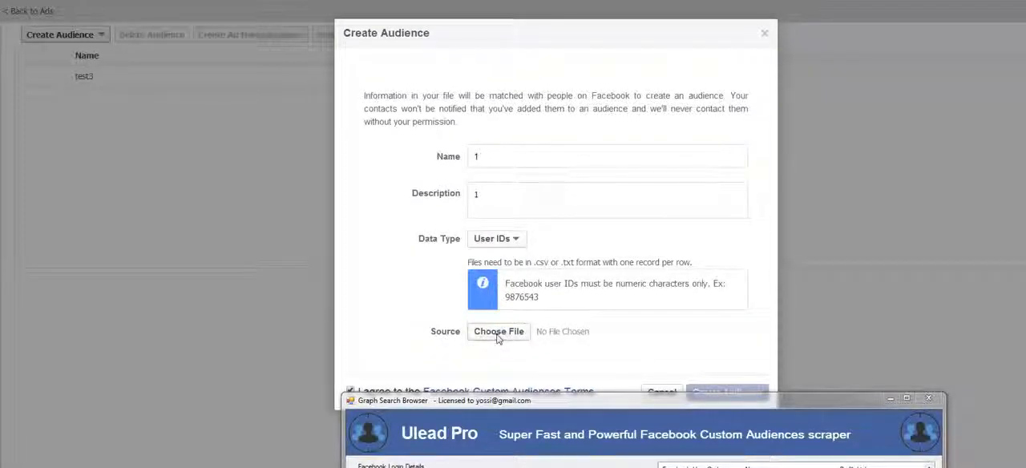
Attach 'People who like Golf and live in New York, New York.txt' from the demo folder as the audience source
click(498, 331)
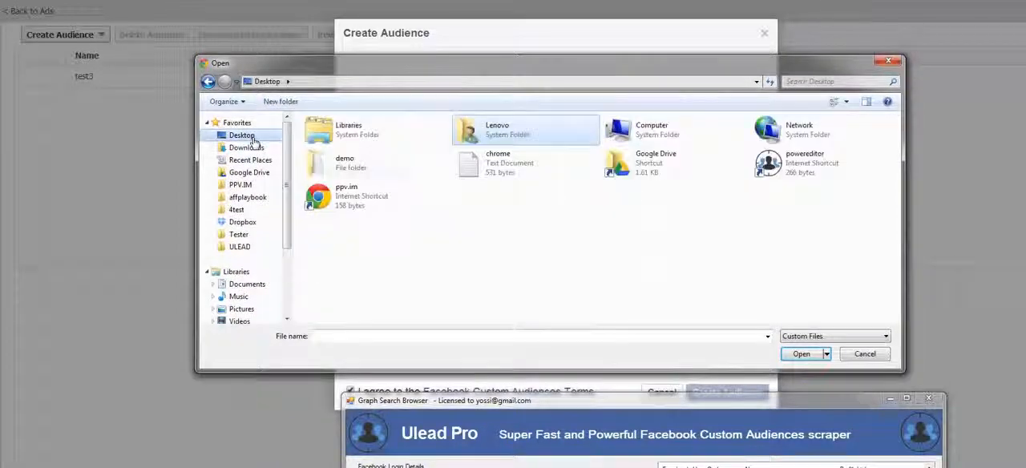
double_click(344, 161)
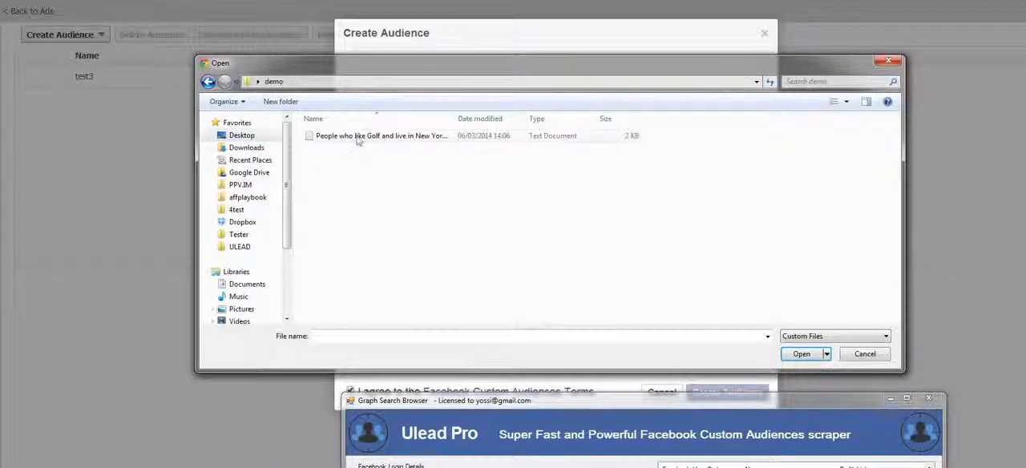
click(381, 136)
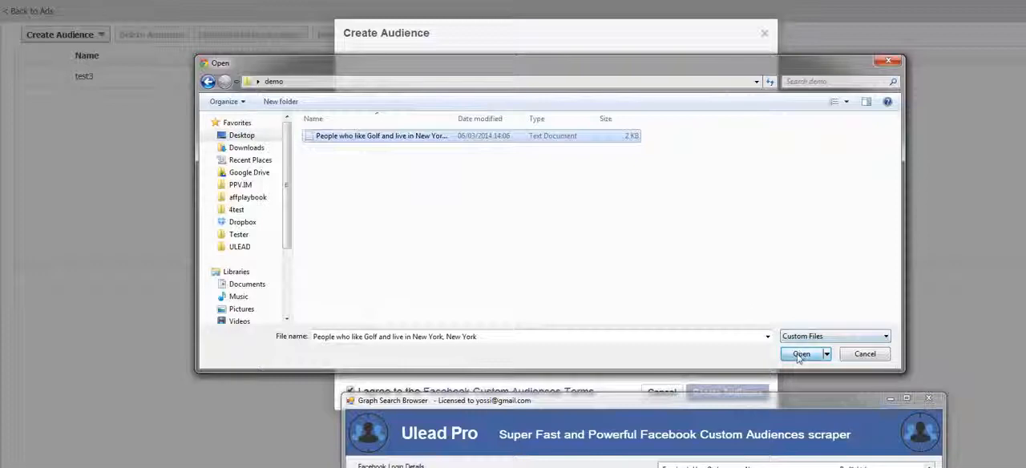
click(801, 353)
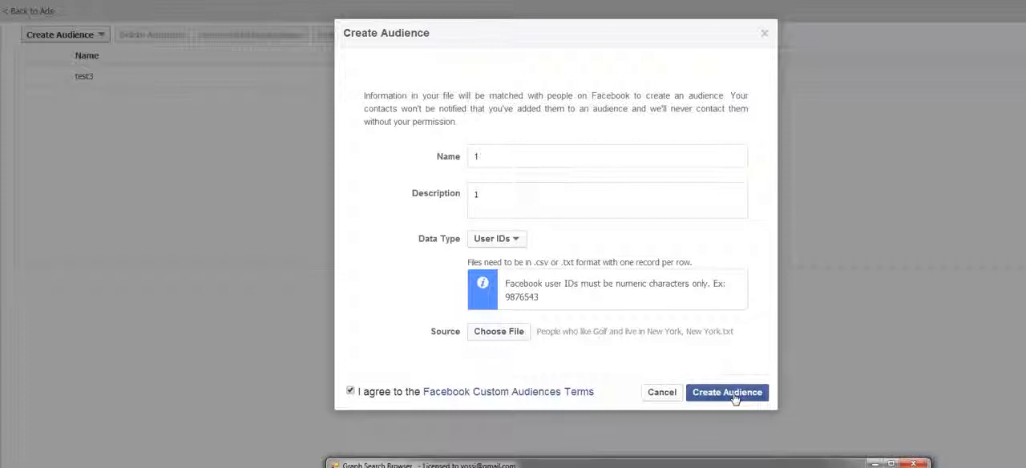
mouse_move(529, 403)
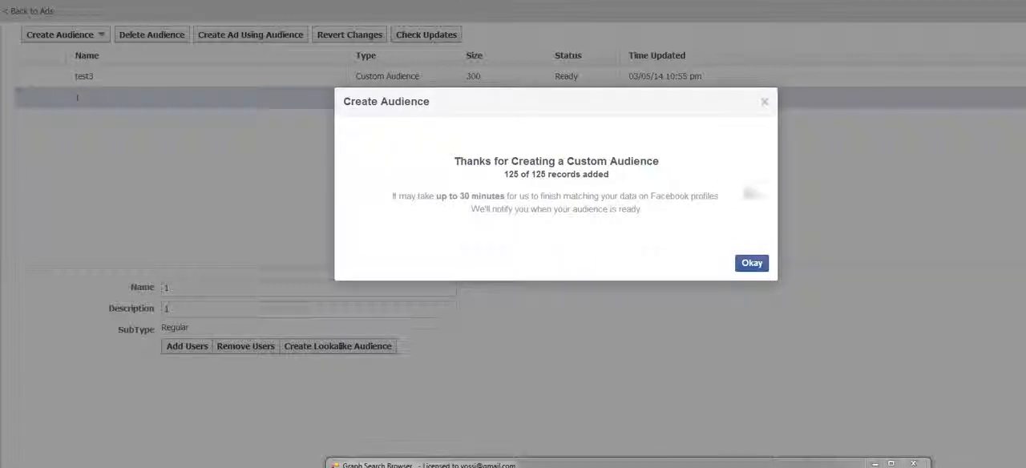
Acknowledge the confirmation that custom audience '1' was created from 125 of 125 records
click(751, 263)
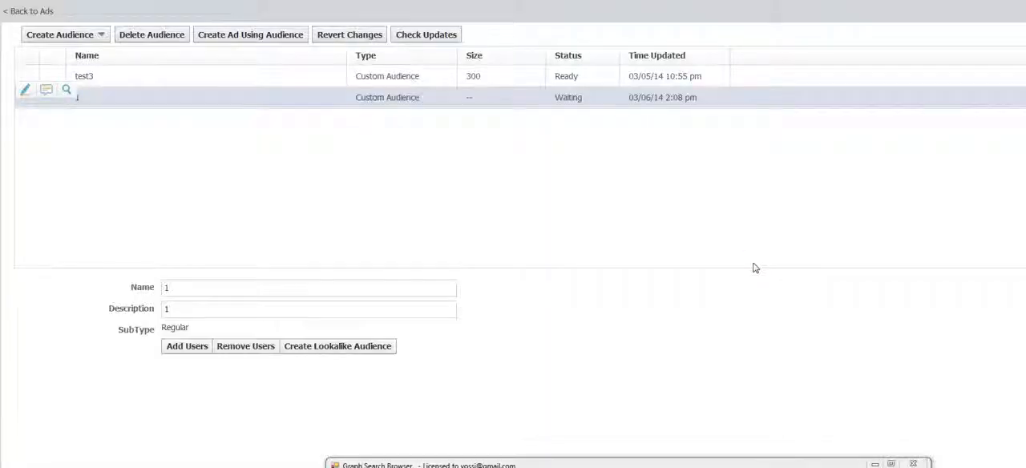